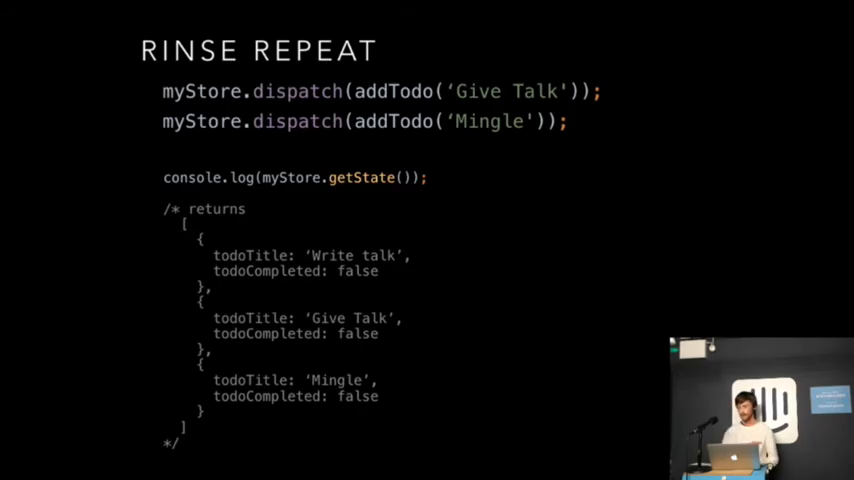
{"action": "key", "text": "Right"}
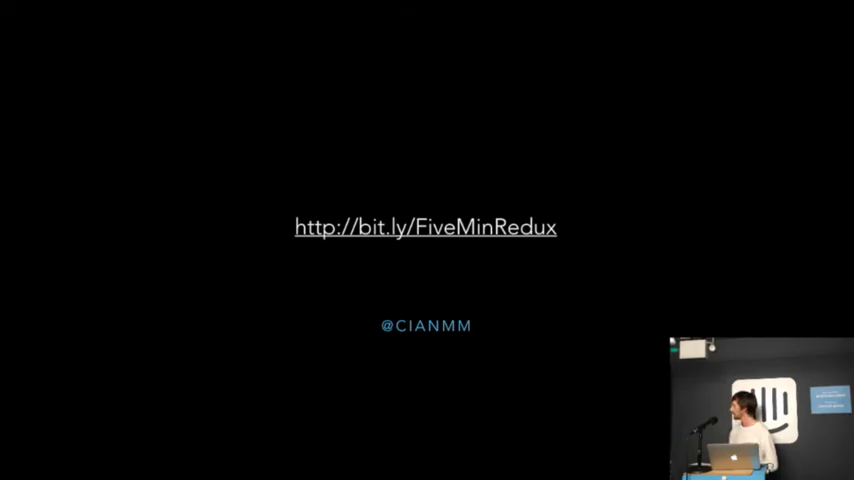